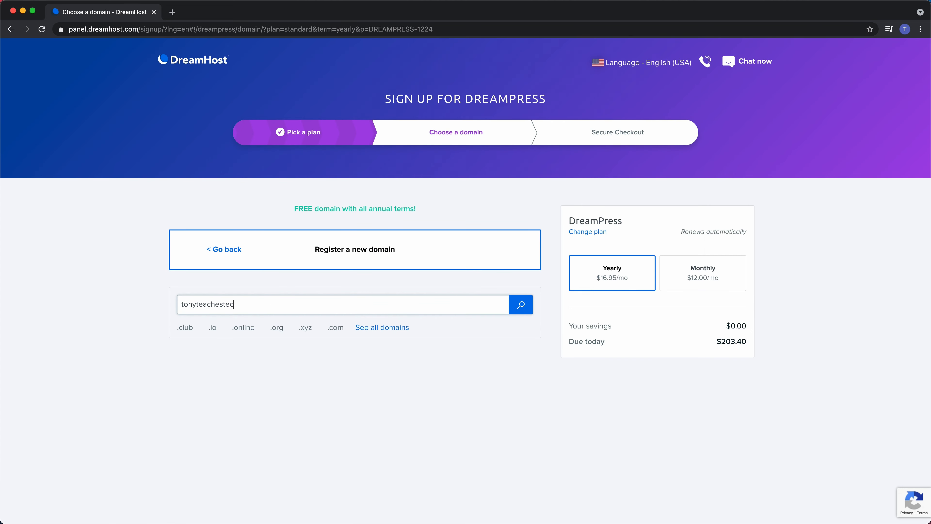
# Step: Search the new domain and complete Secure Checkout, landing on Create Password after payment
pyautogui.click(520, 304)
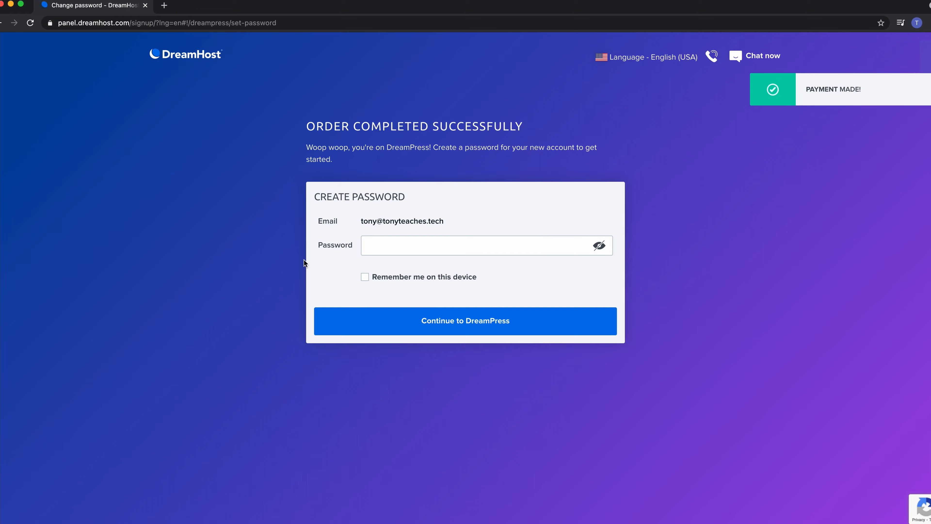
pyautogui.click(481, 245)
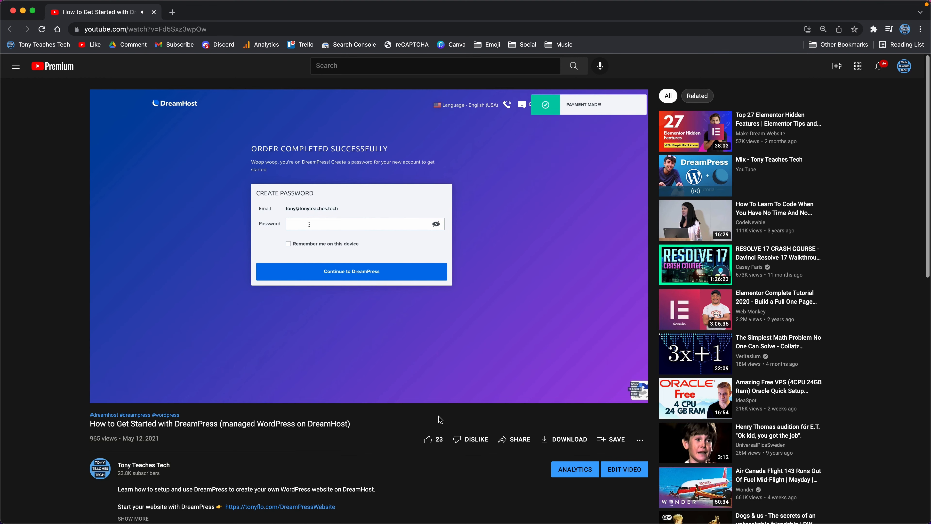
# Step: Play the 'How to Get Started with DreamPress' video on its YouTube watch page
pyautogui.click(365, 224)
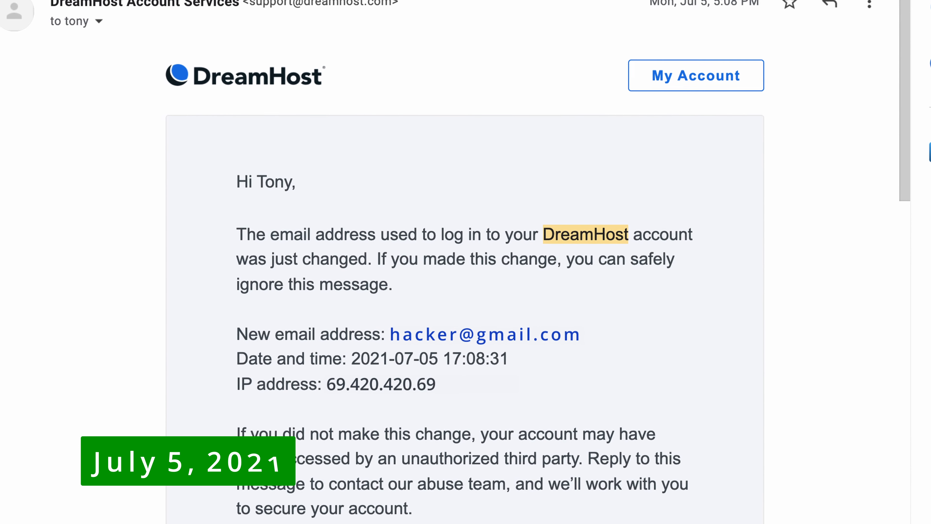
# Step: Reply to the DreamHost Account Services email with 'Hello this was not me.'
pyautogui.scroll(-3)
pyautogui.write('Hello this')
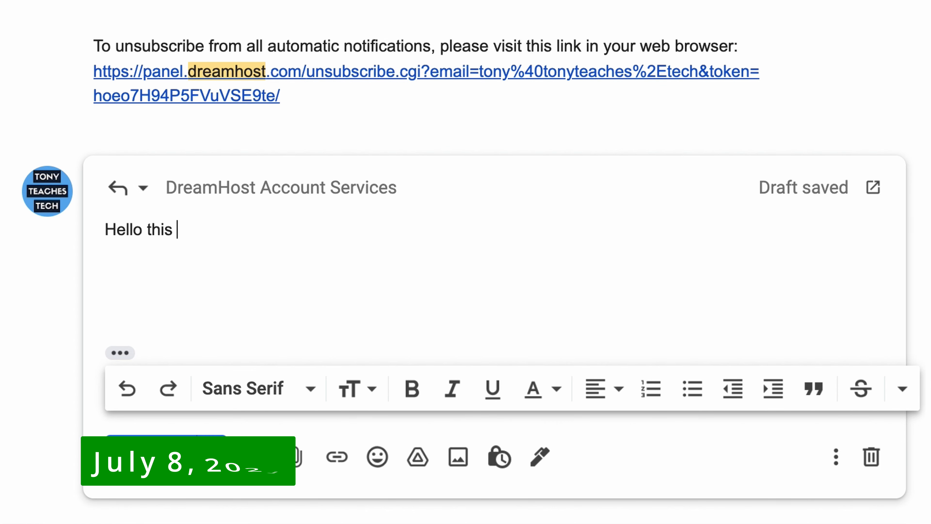
pyautogui.write('was not me.')
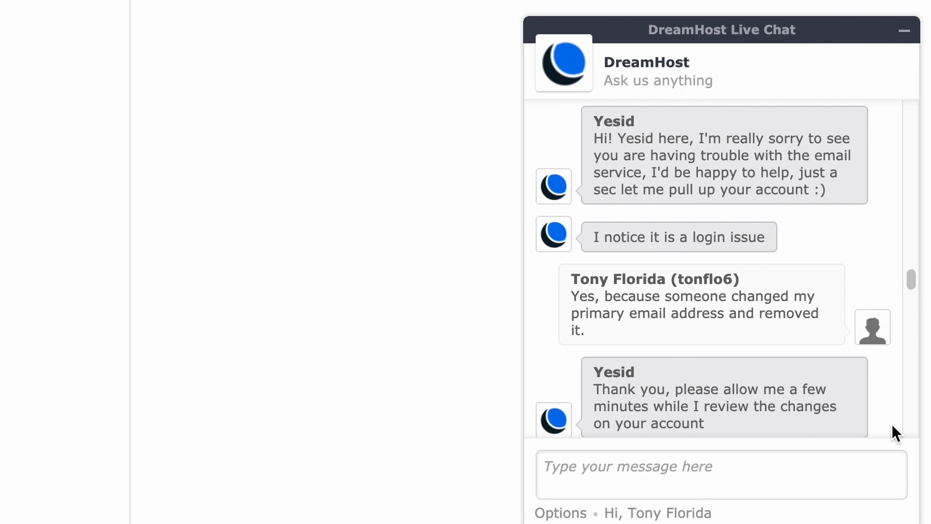
# Step: Scroll the Live Chat to the agent saying the account was locked for a suspicious login
pyautogui.scroll(-3)
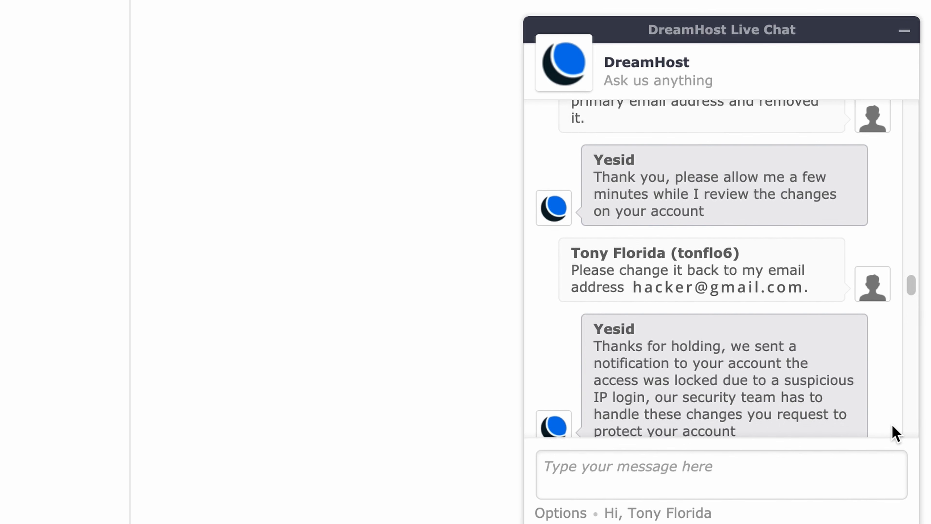
pyautogui.scroll(-3)
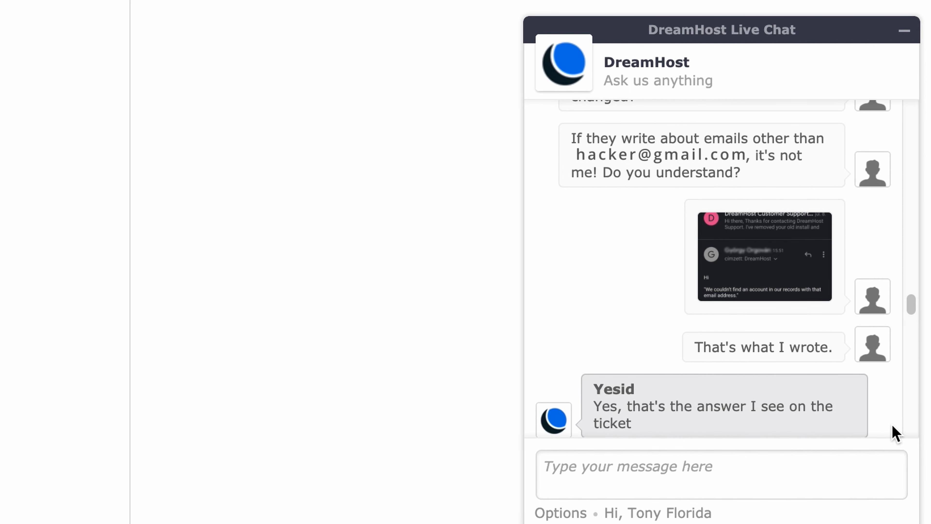
# Step: Read the agent's messages and answer 'Okay' in the Live Chat
pyautogui.scroll(-3)
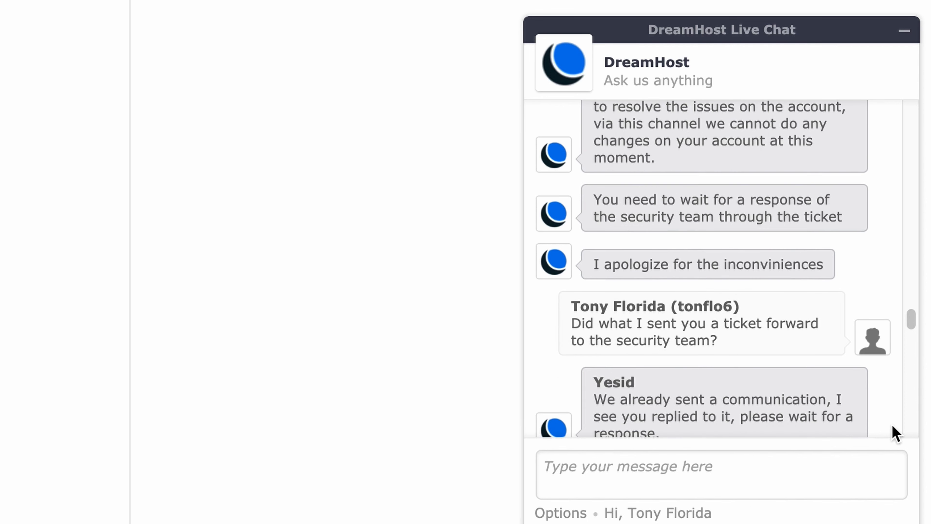
pyautogui.scroll(-3)
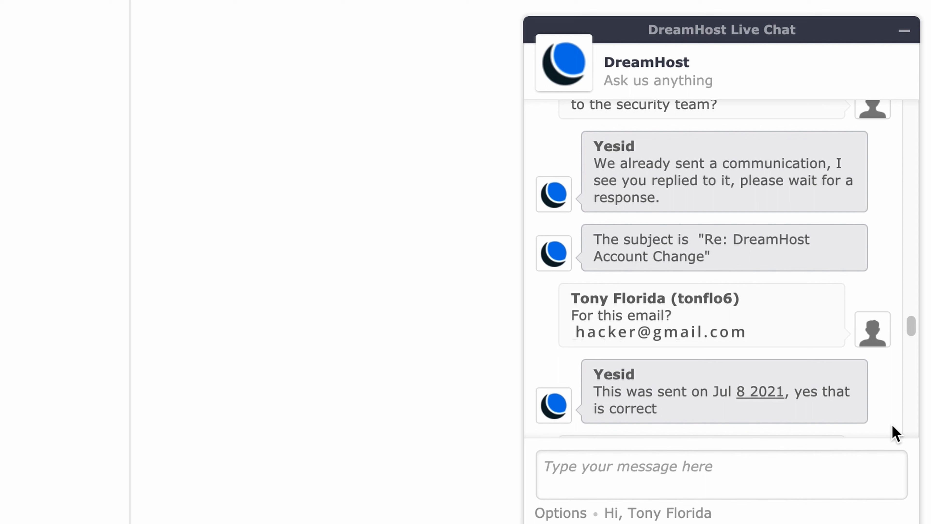
pyautogui.scroll(-3)
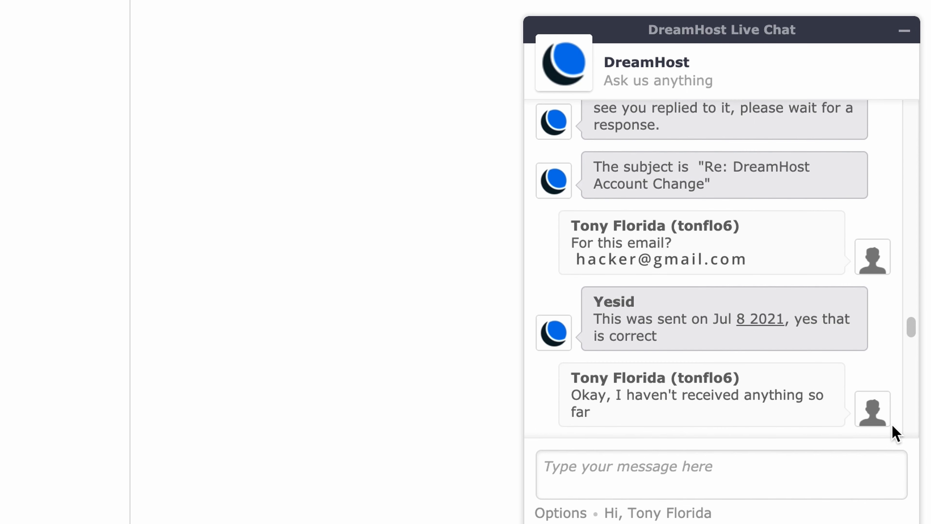
pyautogui.write('Okay')
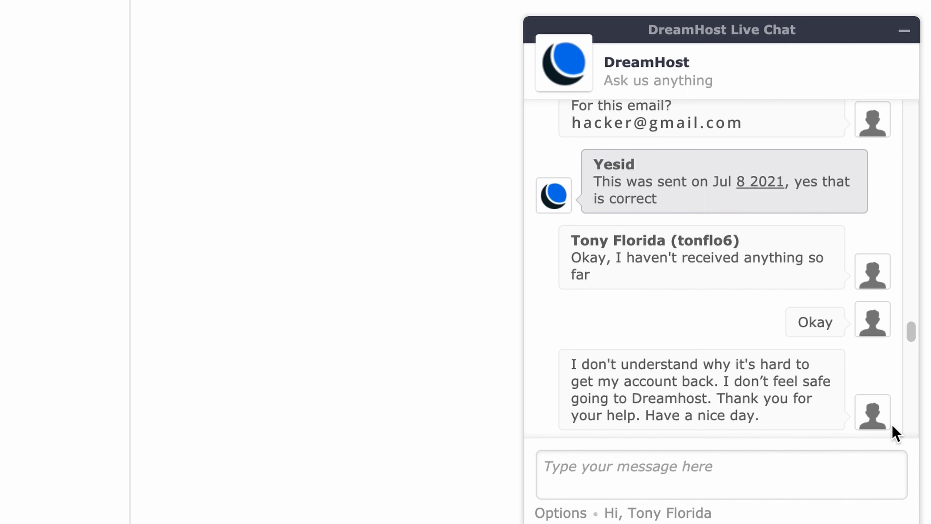
# Step: Scroll down to the agent's advice to submit an abuse/security ticket
pyautogui.scroll(-3)
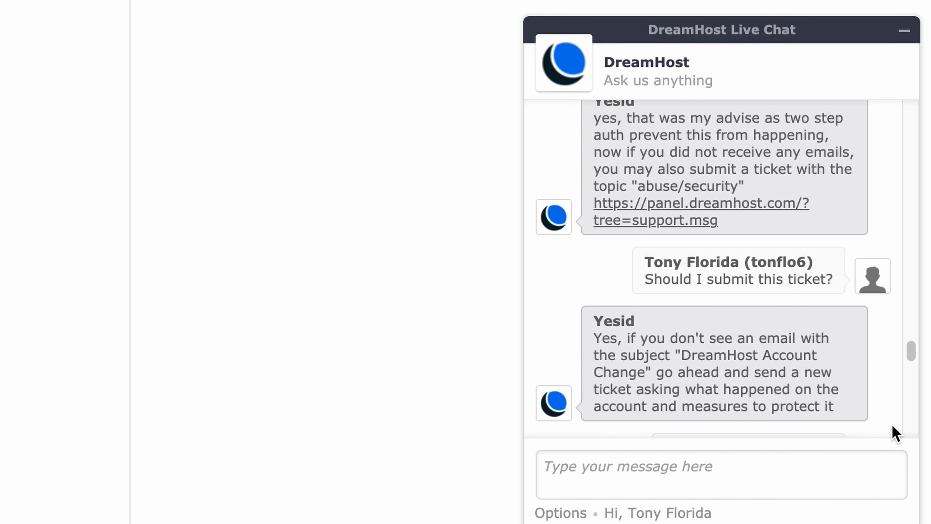
pyautogui.scroll(-3)
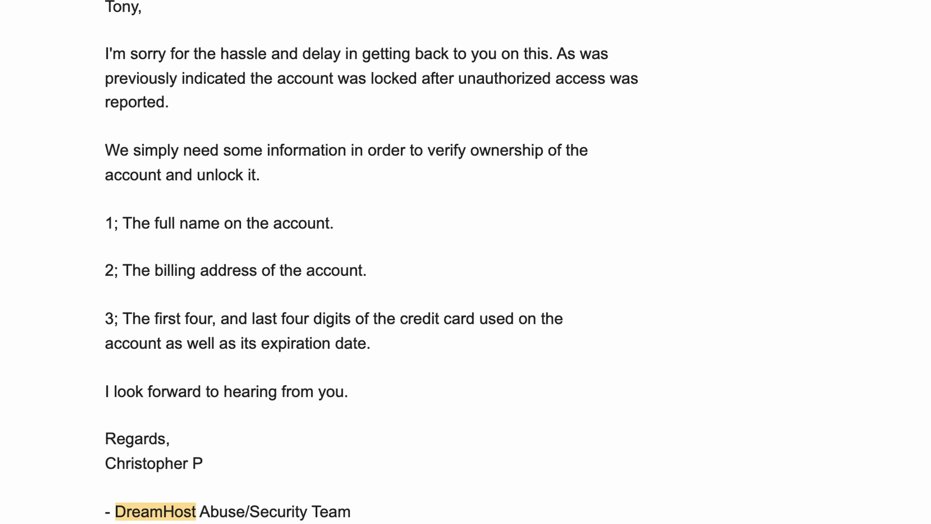
# Step: Scroll the Abuse/Security Team email asking for name, billing address and card details
pyautogui.scroll(-3)
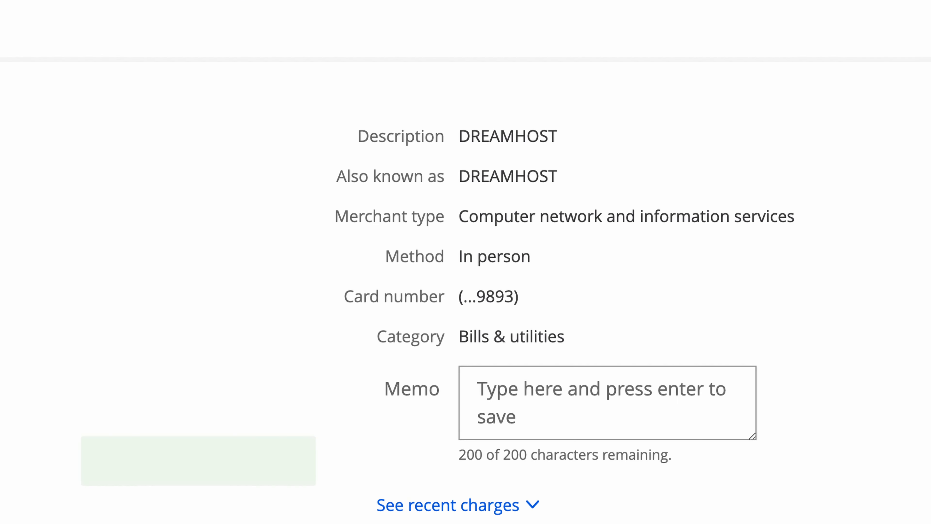
# Step: Scroll through the card transaction and the support reply listing charges totalling $770.64, incl. $360.00 VPS
pyautogui.scroll(-3)
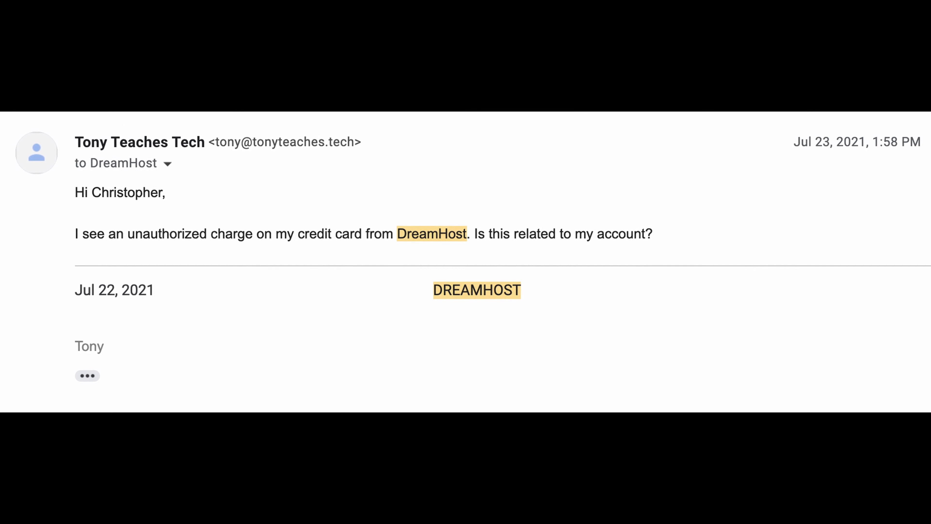
pyautogui.scroll(-3)
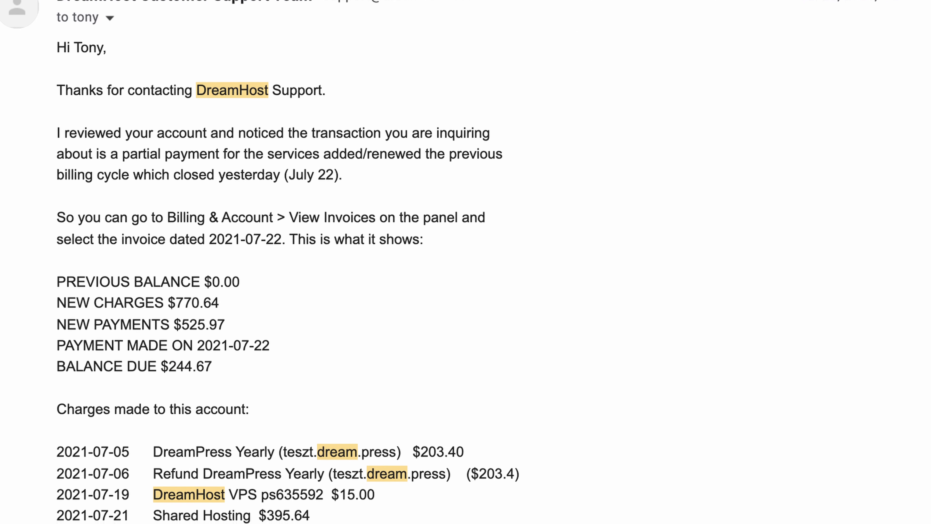
pyautogui.scroll(-3)
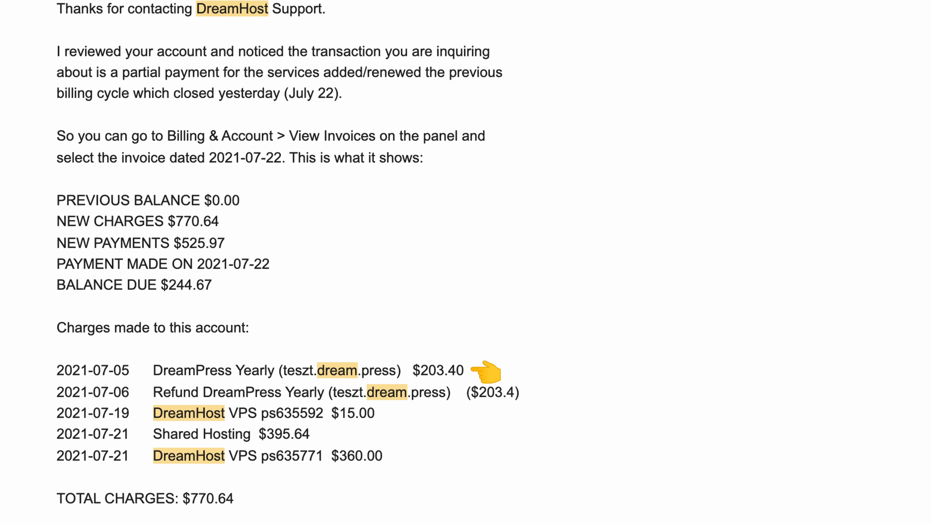
pyautogui.scroll(-3)
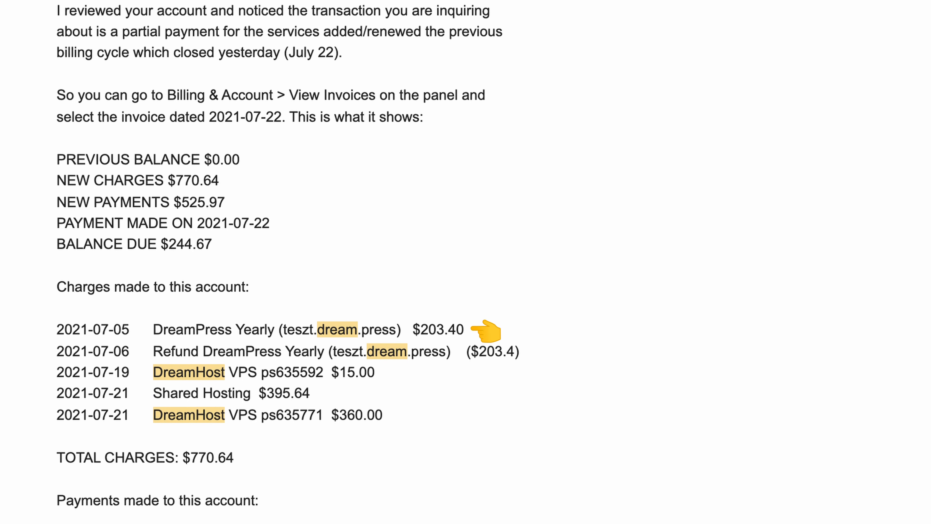
pyautogui.scroll(-3)
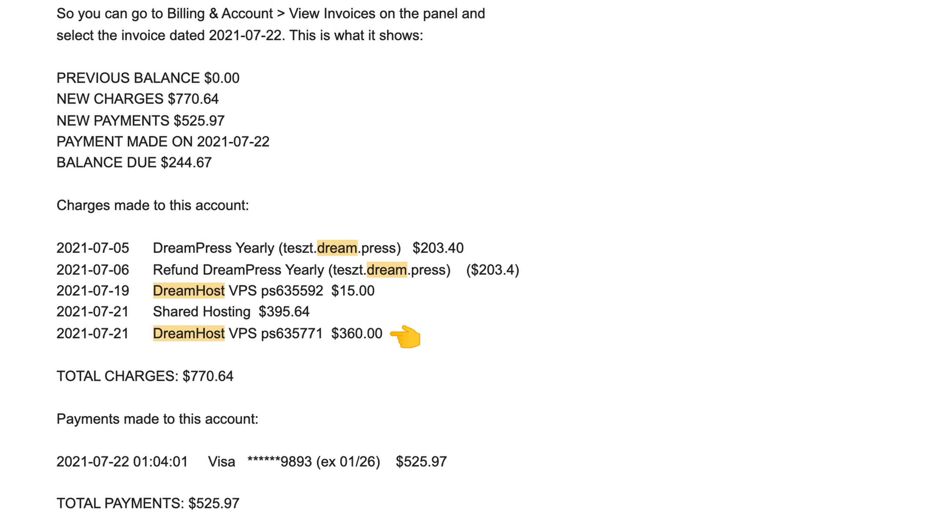
pyautogui.scroll(-3)
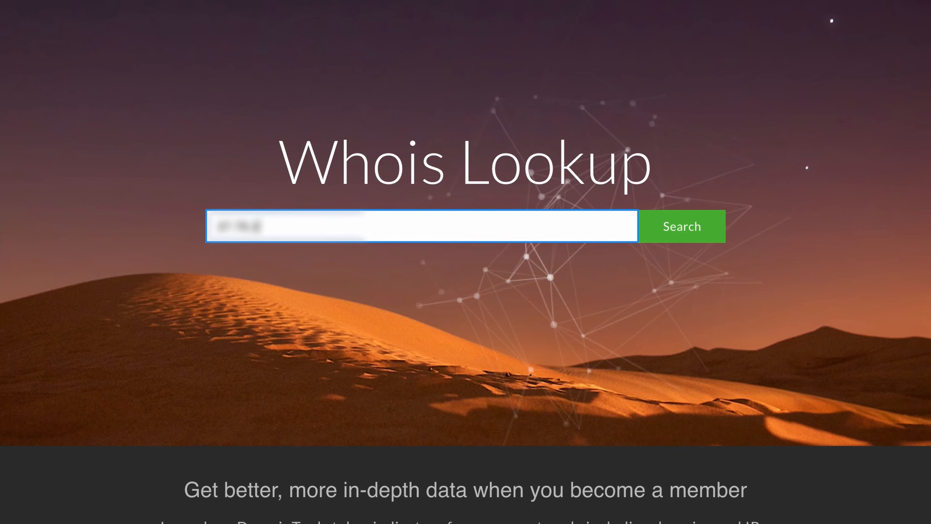
# Step: Run the Whois lookup on the suspicious IP, showing a Magyar Telekom pool in Budapest
pyautogui.click(681, 226)
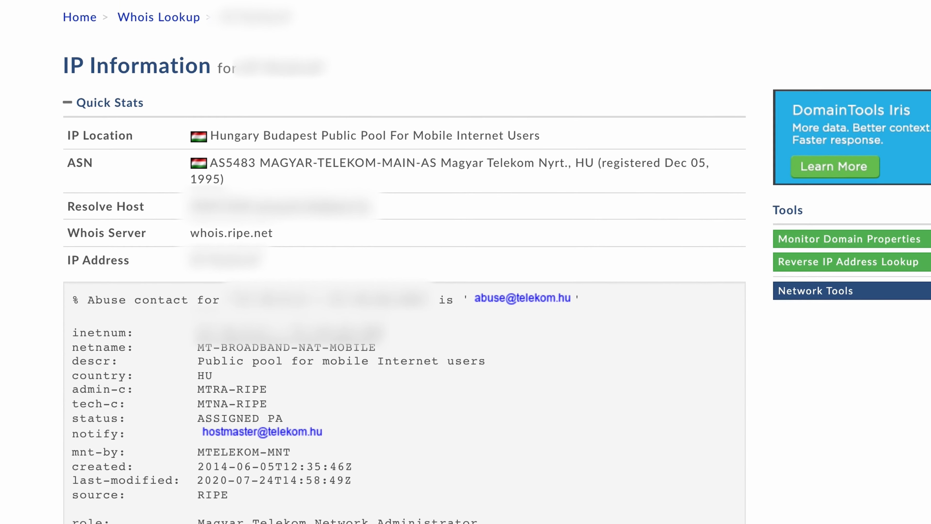